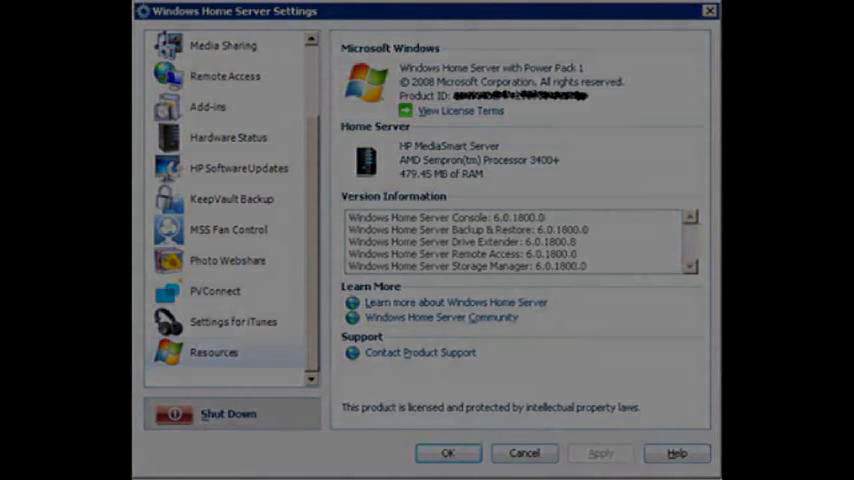
{"action": "left_click", "coordinate": [447, 453]}
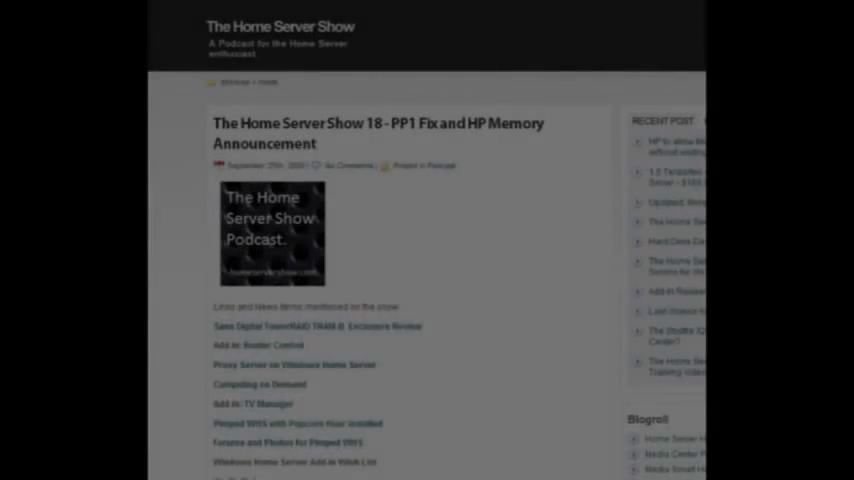